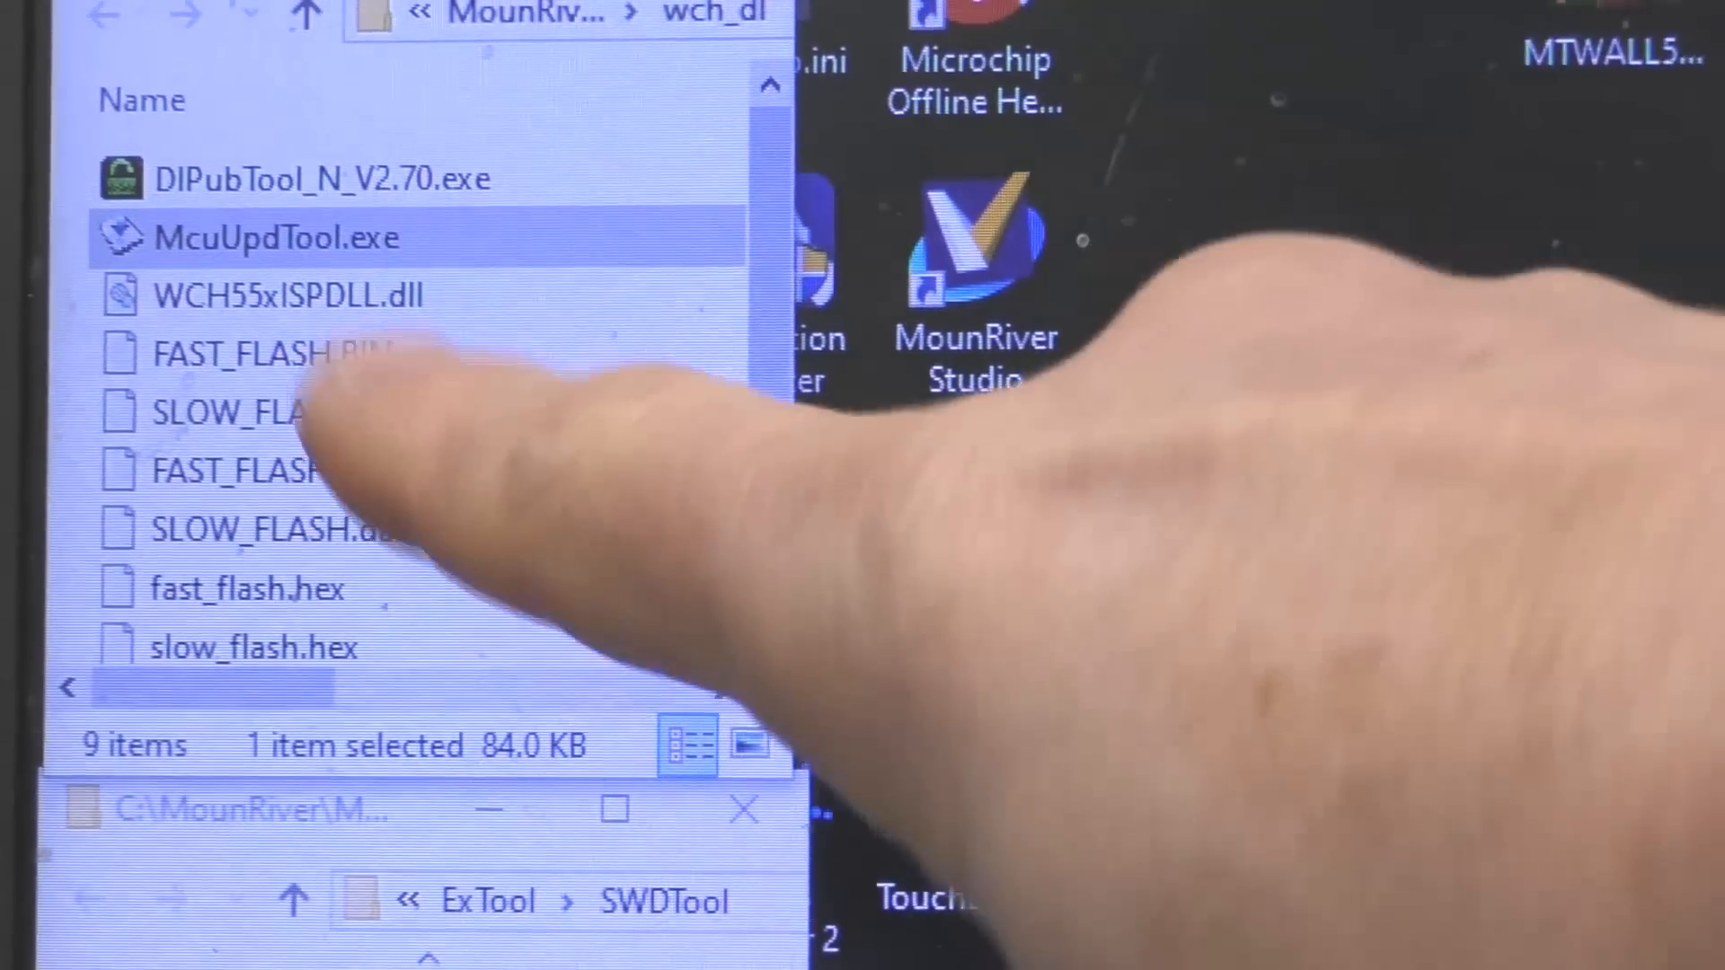
# Launch the WCH-LinkUtility tool from the wch_dl folder in File Explorer
pyautogui.doubleClick(275, 232)
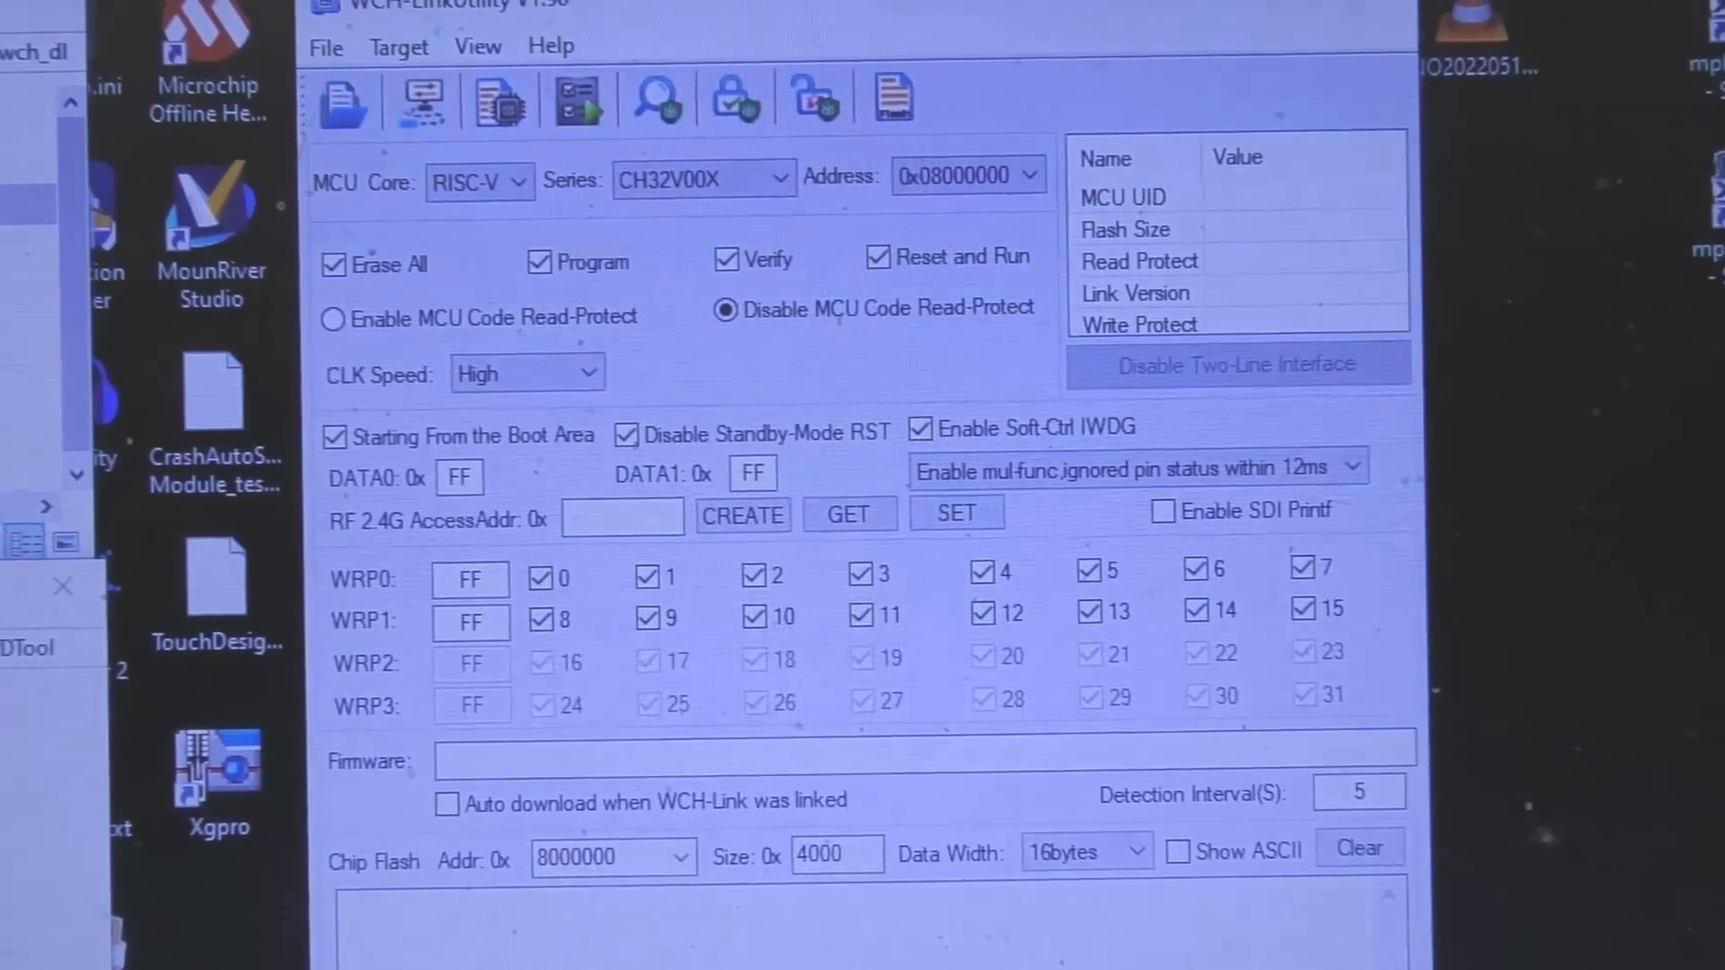
# Disable the CH32V00X chip's code protection via Target > Disable Chip Code-Protect
pyautogui.click(422, 56)
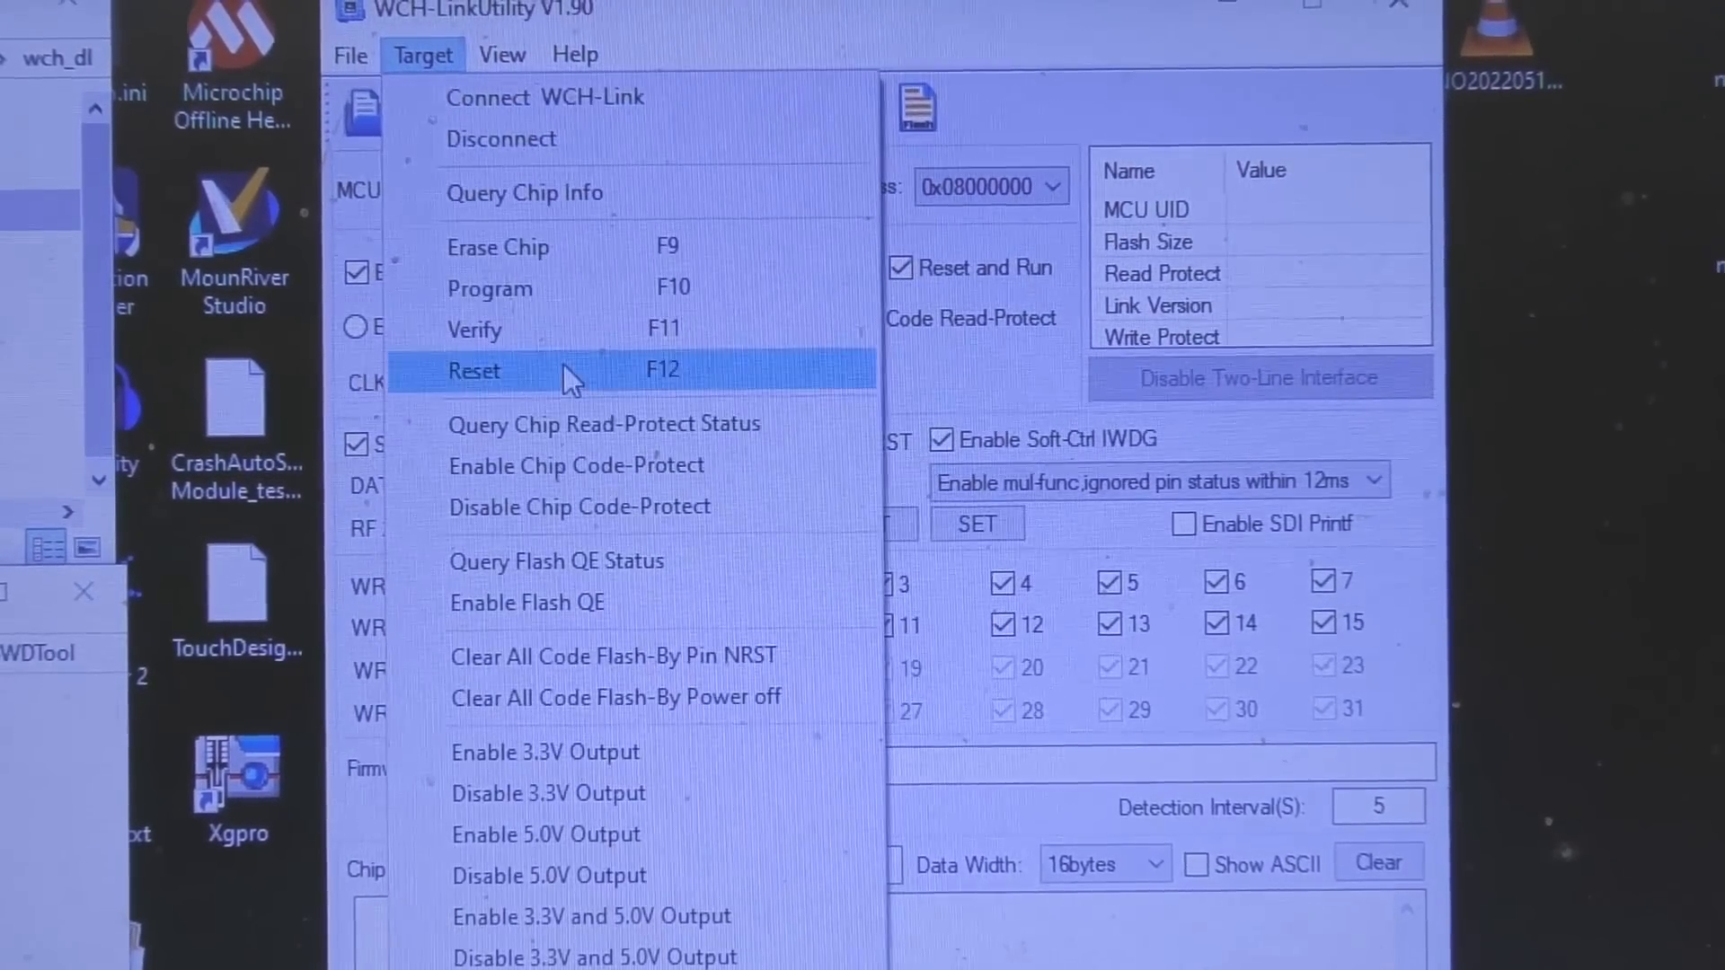
pyautogui.click(474, 370)
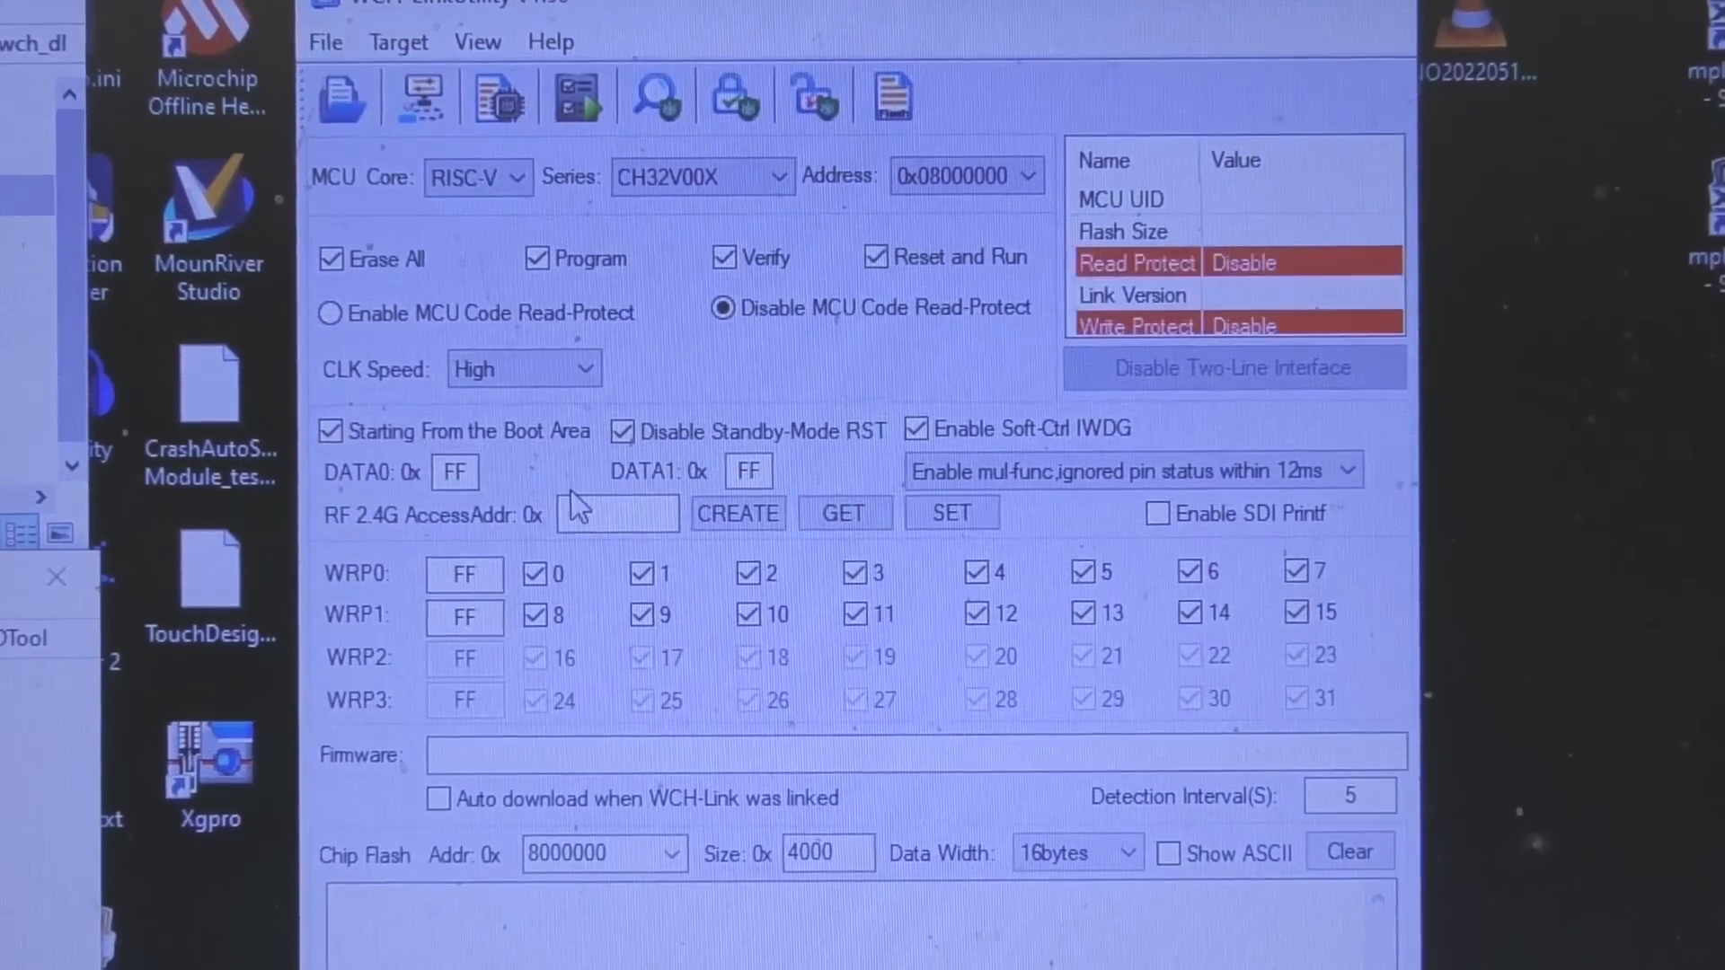